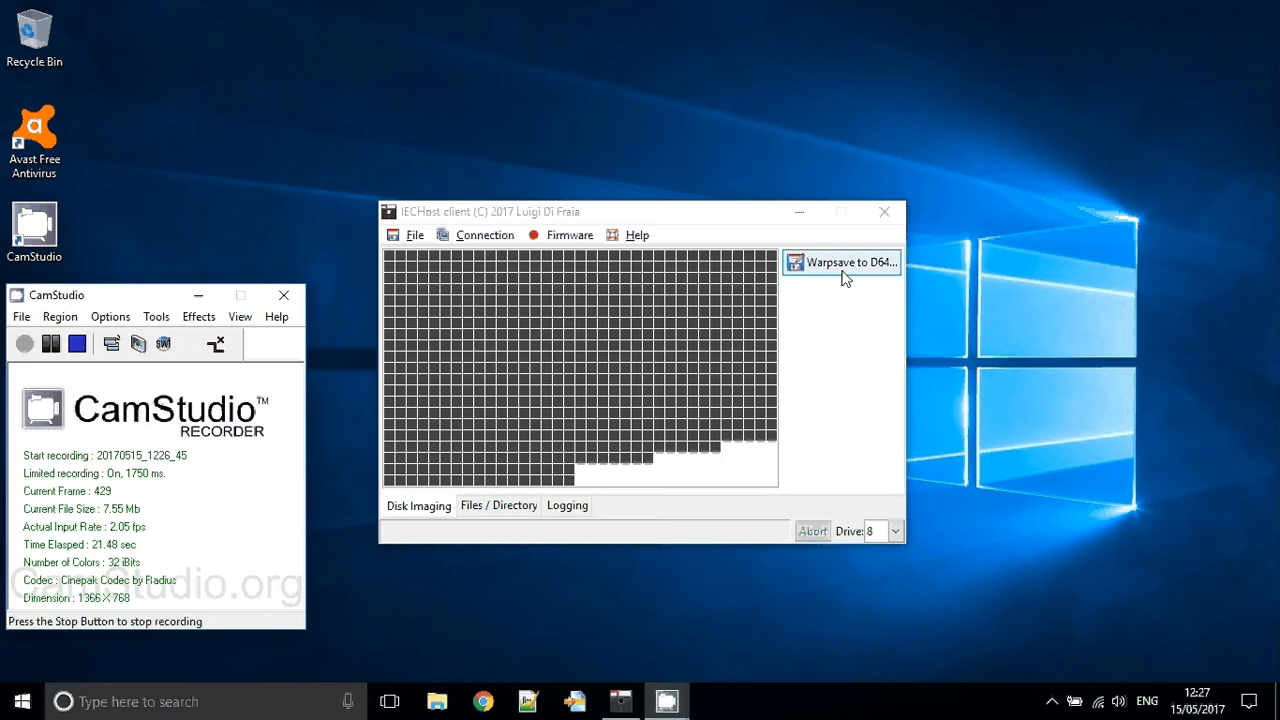
# Warpsave drive 8 to D64 so the track map fills in as the disk is read
pyautogui.click(852, 262)
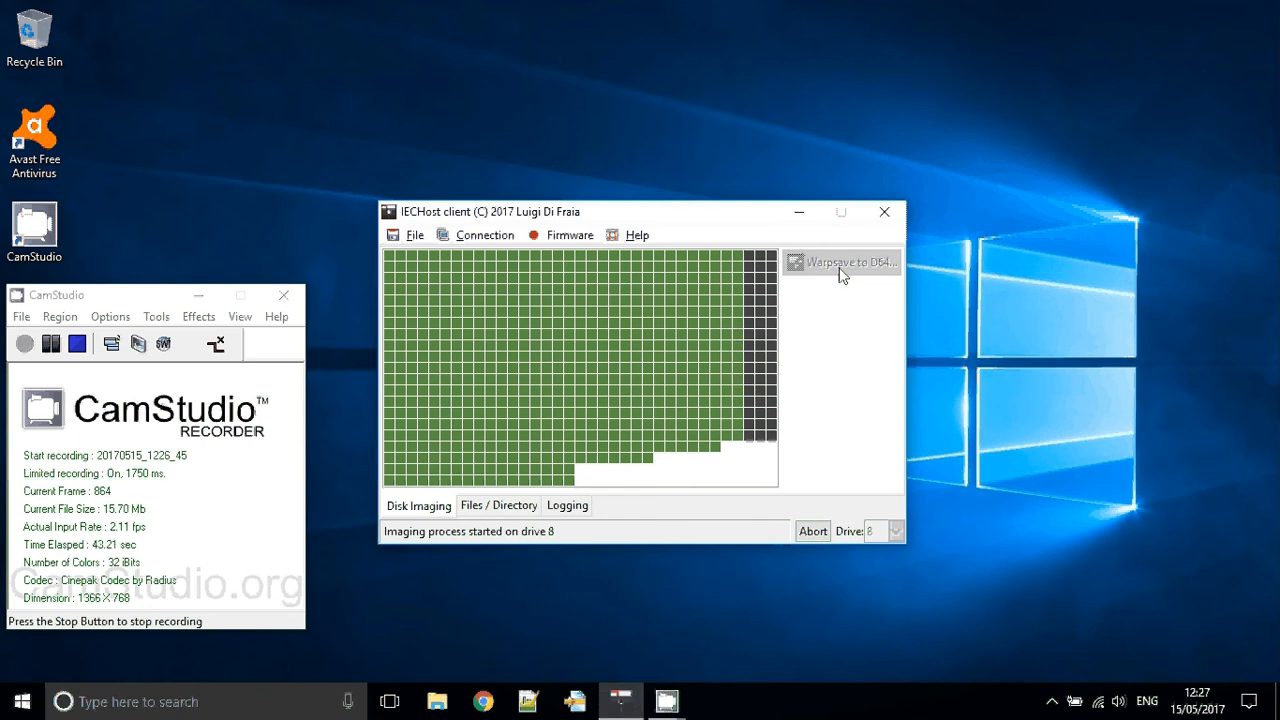
pyautogui.click(840, 262)
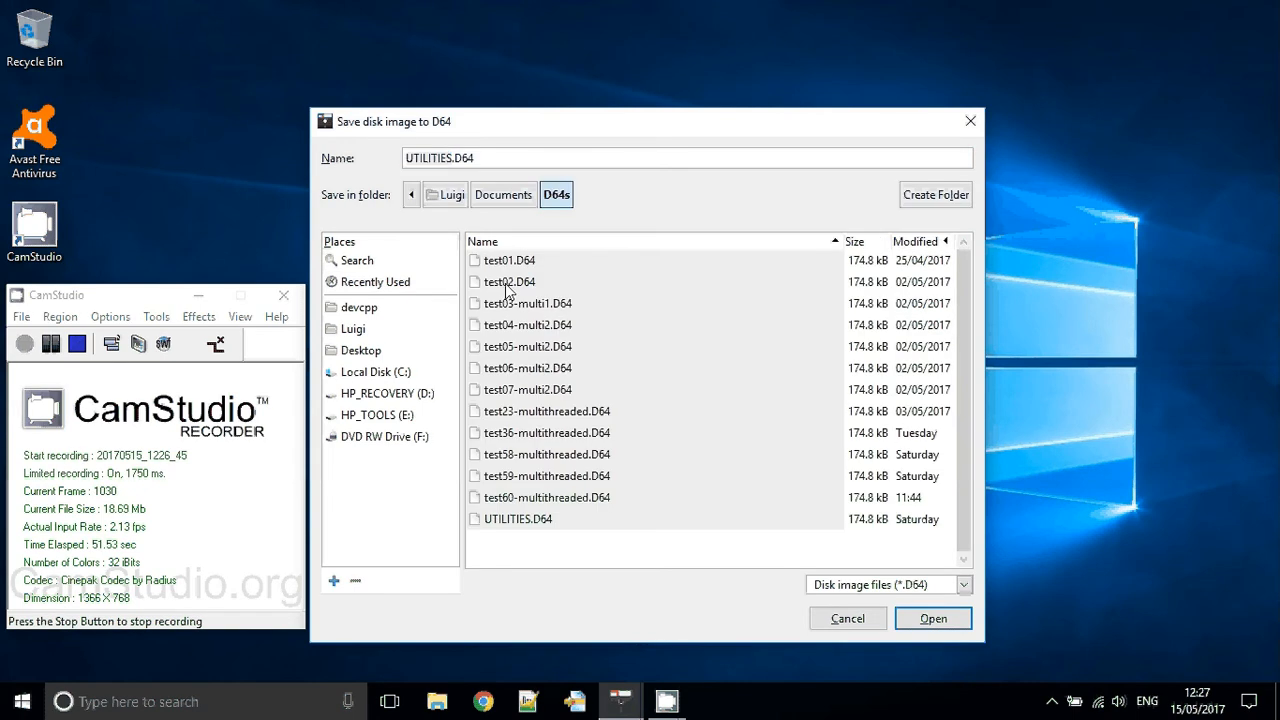
# Save the image as UTILITIES.D64 in the D64s folder and show the Files / Directory view
pyautogui.click(518, 518)
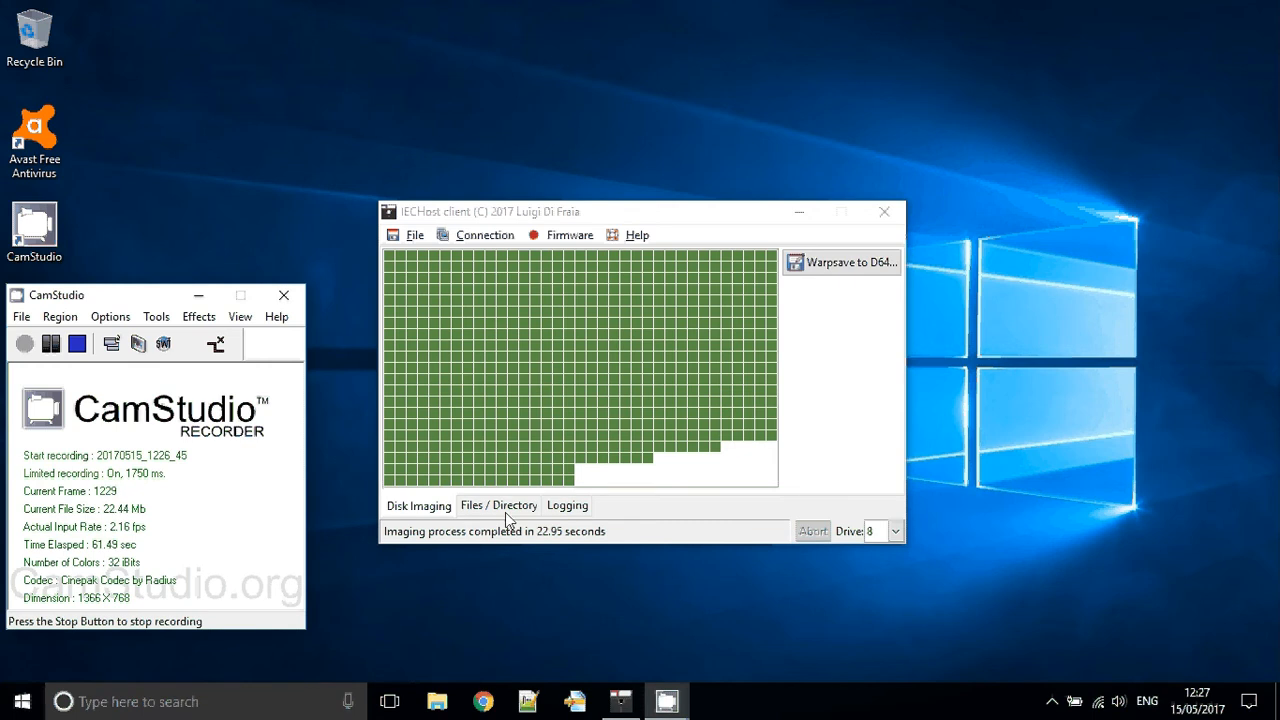
pyautogui.click(498, 504)
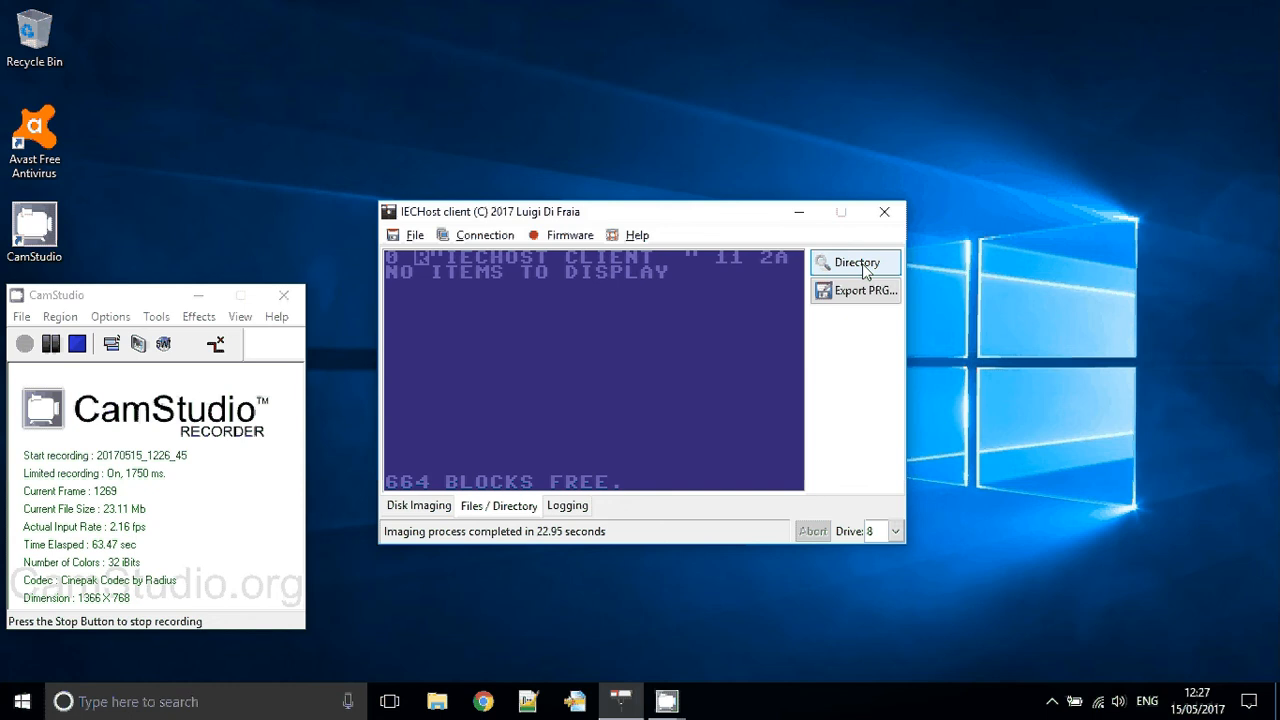
pyautogui.moveTo(856, 262)
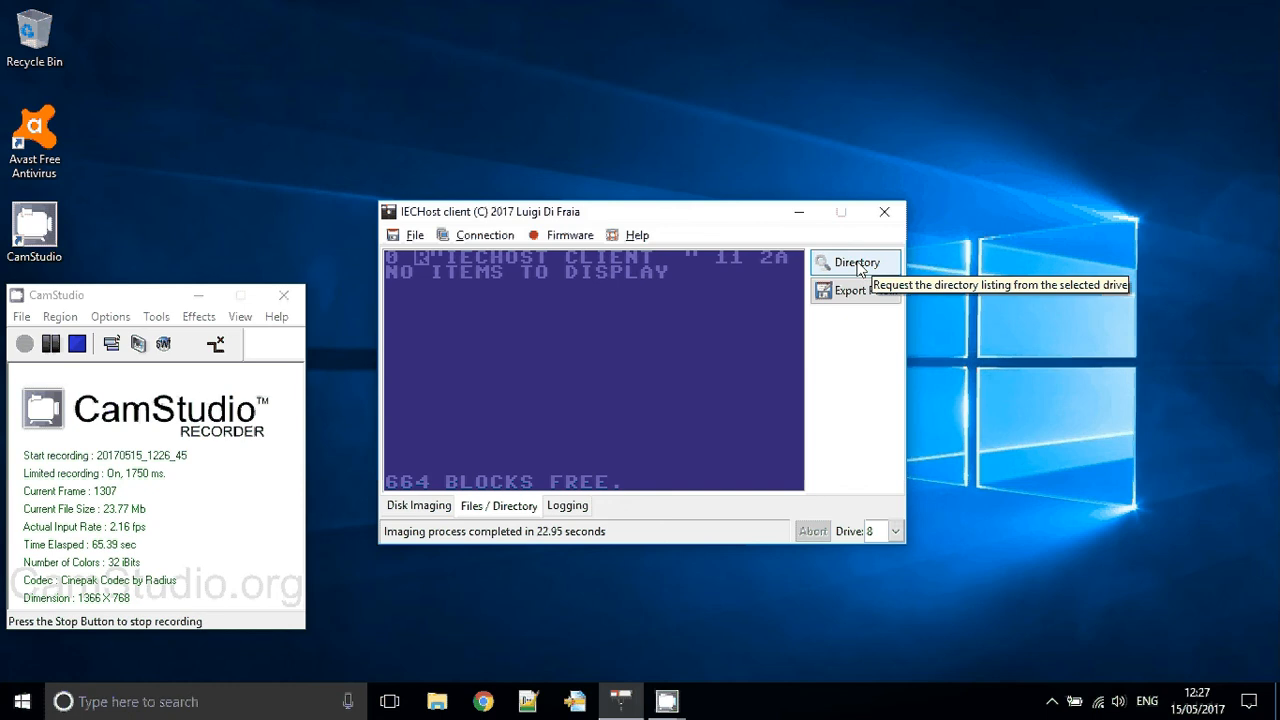
# Read the UTILITIES disk directory from drive 8 and select the D64DUMPER entry
pyautogui.click(856, 262)
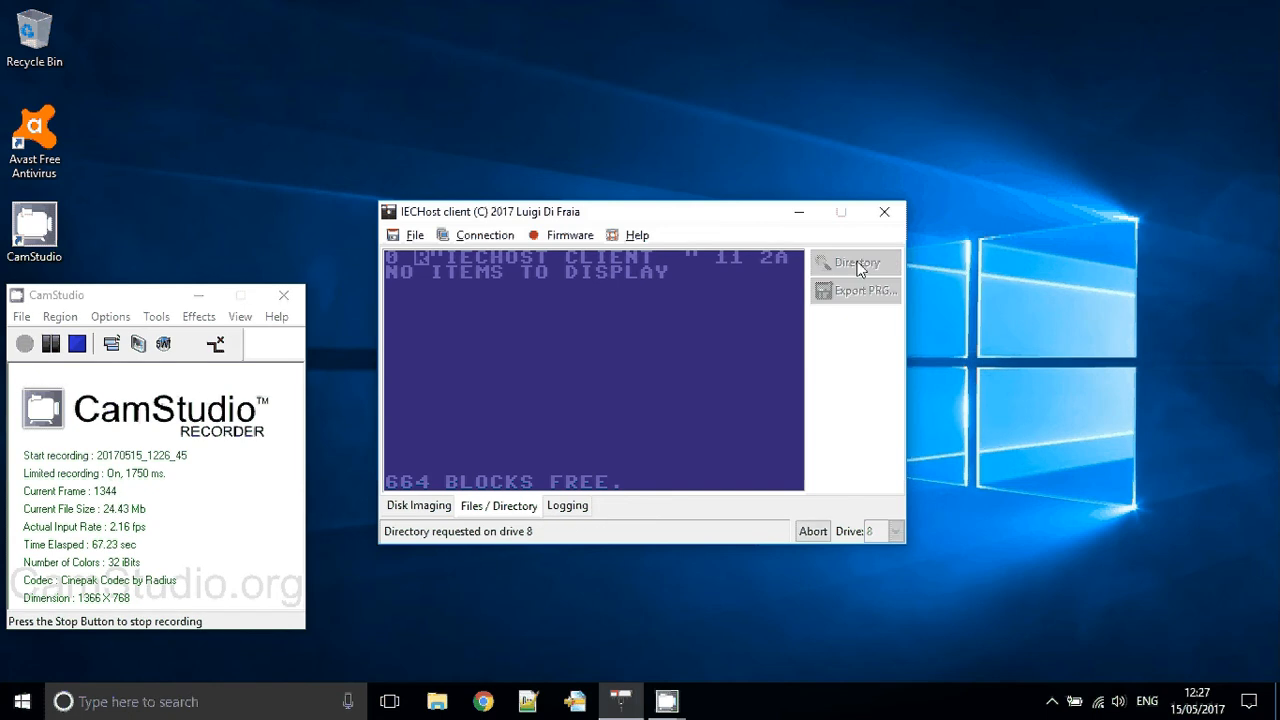
pyautogui.click(856, 262)
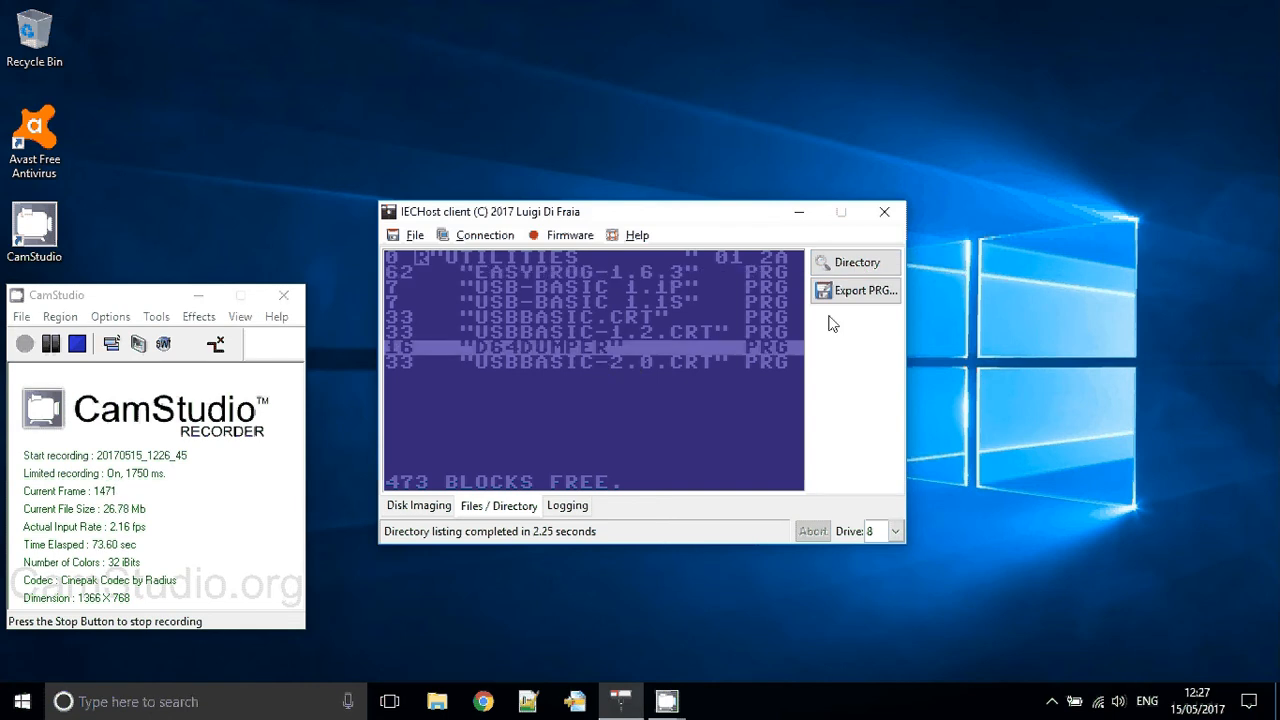
pyautogui.click(856, 290)
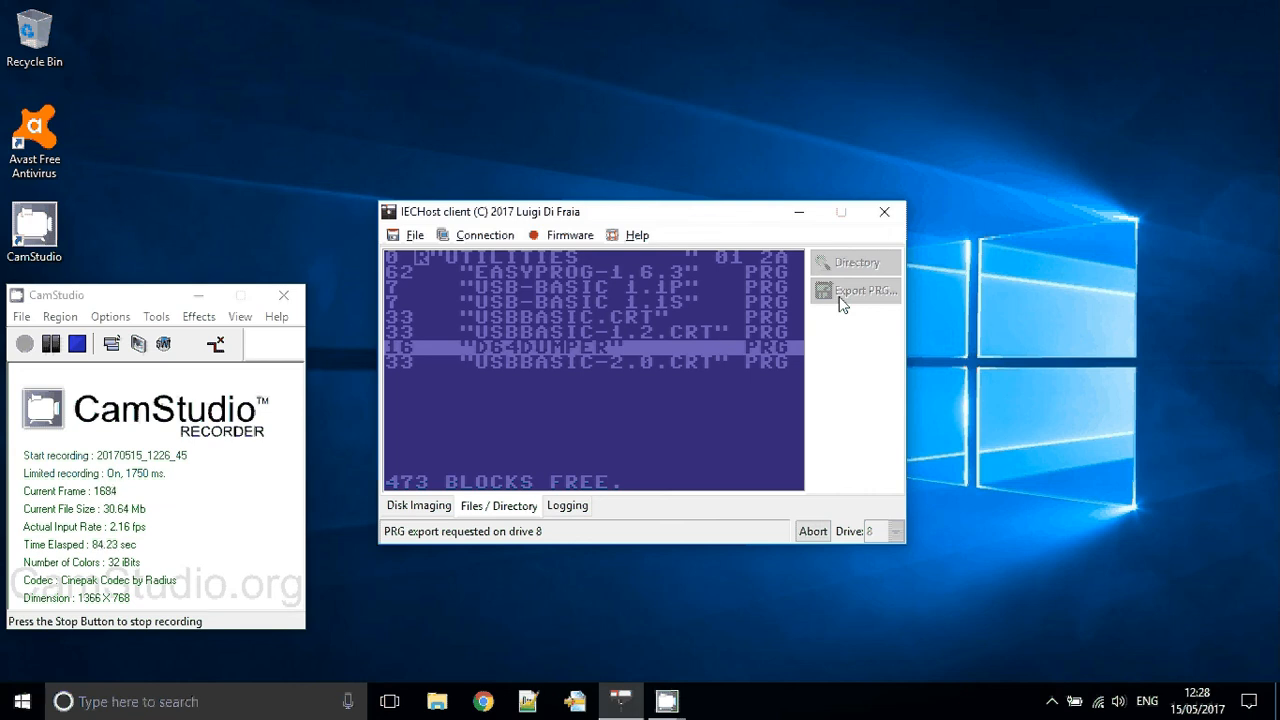
# Export D64DUMPER as D64DUMPER.PRG into the PRGs folder
pyautogui.click(862, 290)
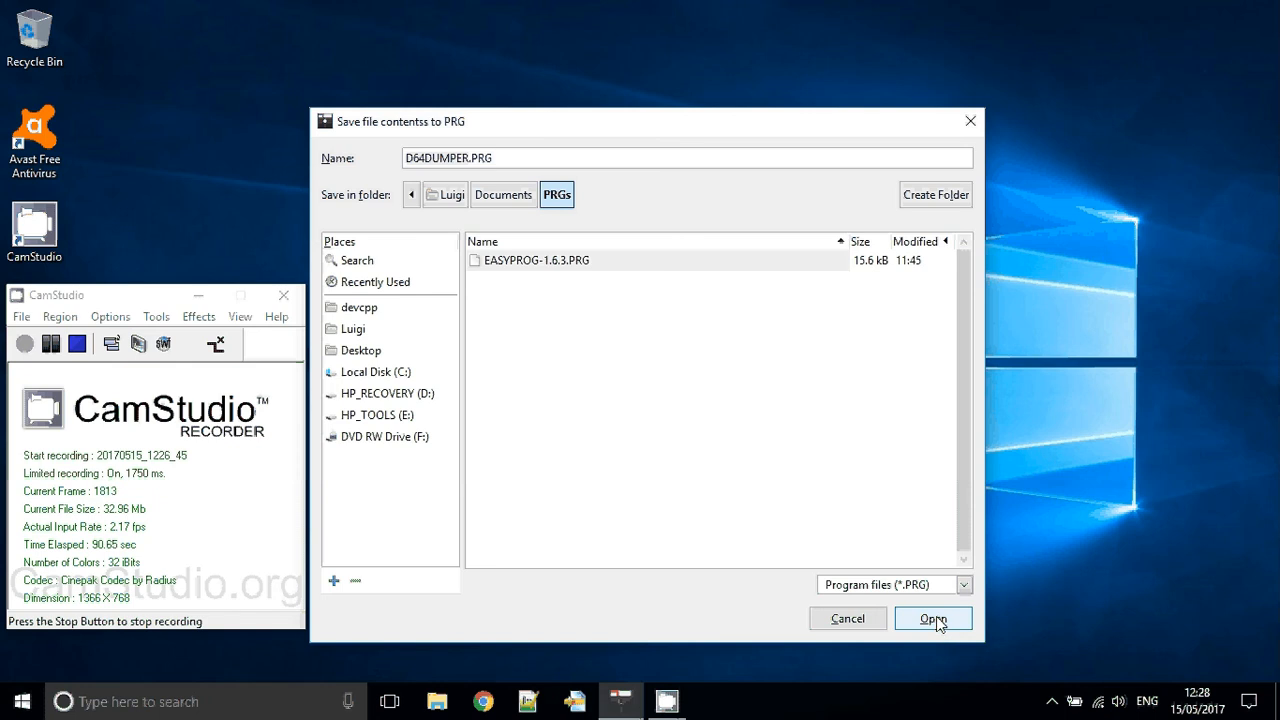
pyautogui.click(932, 618)
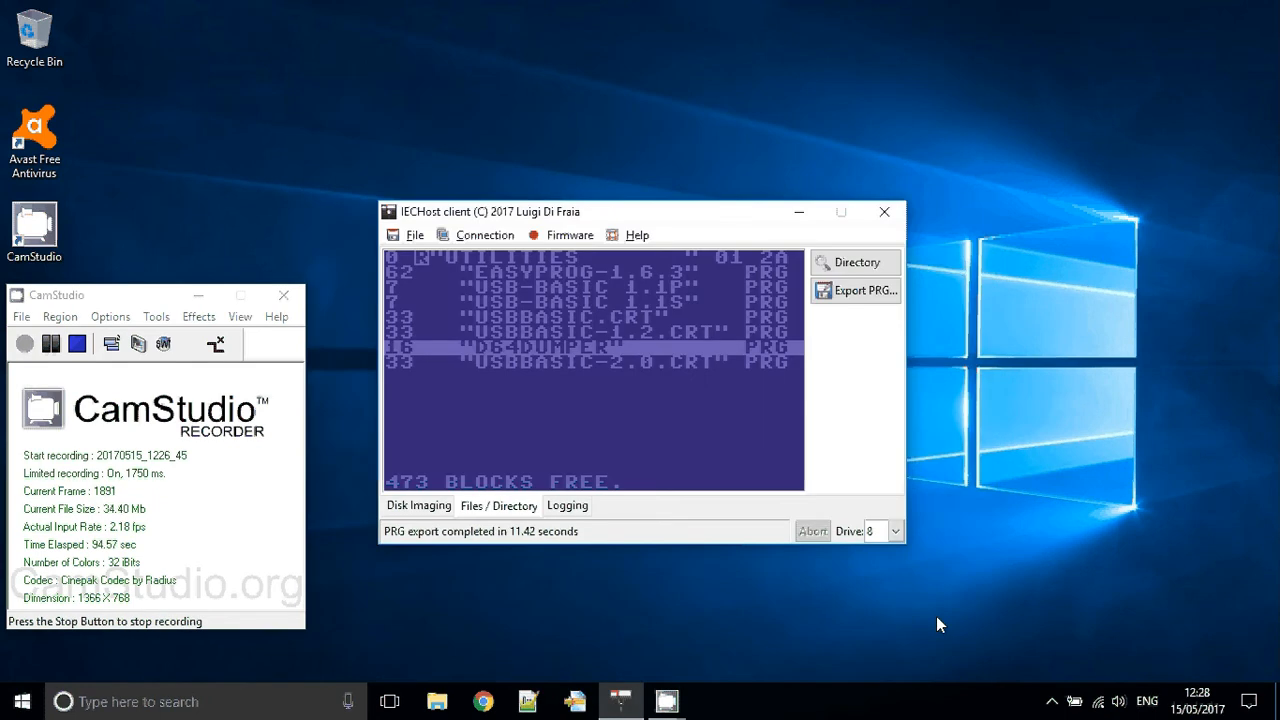
pyautogui.moveTo(848, 560)
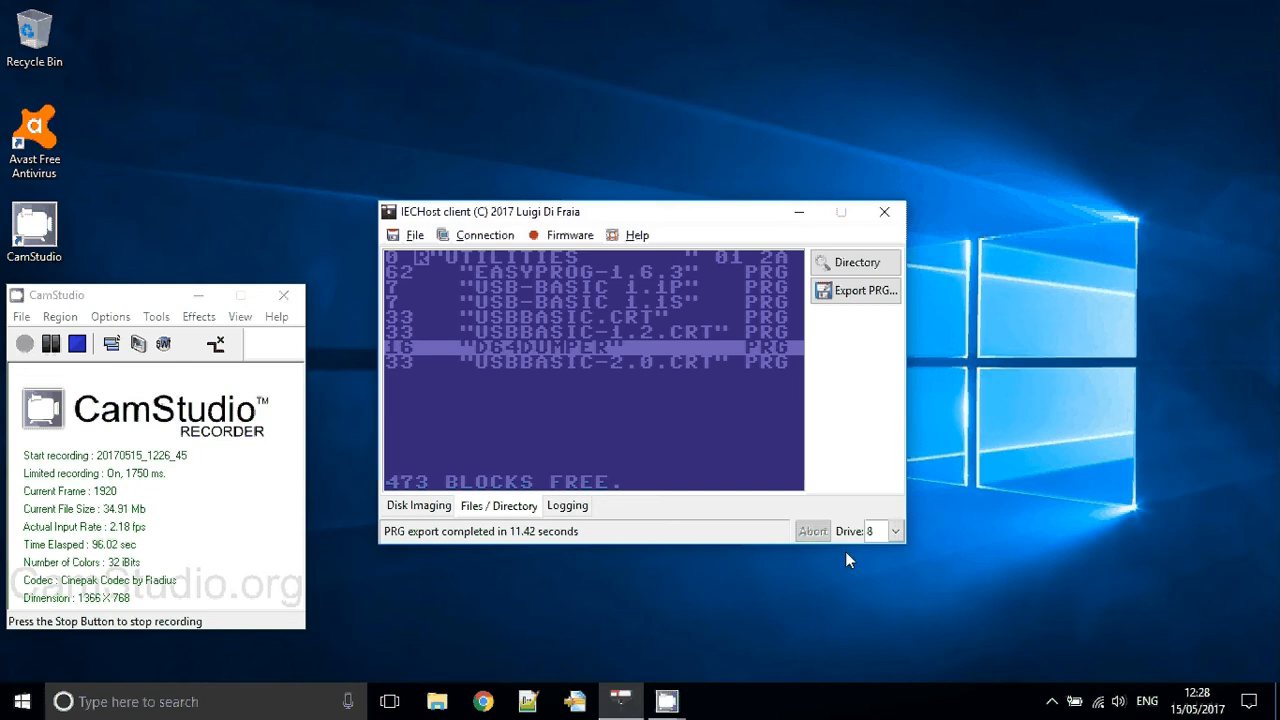
# Review the log entries for UTILITIES_1.D64 and D64DUMPER.PRG, then show the disk imaging map again
pyautogui.click(568, 504)
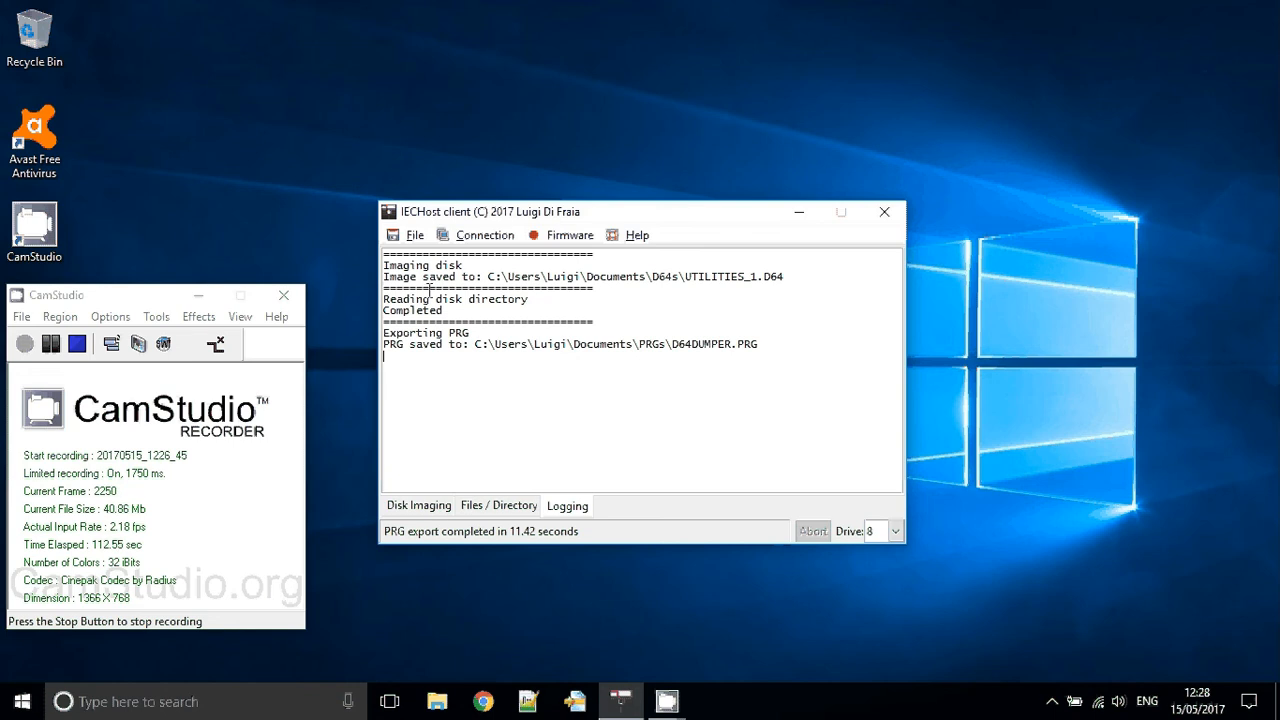
pyautogui.doubleClick(446, 264)
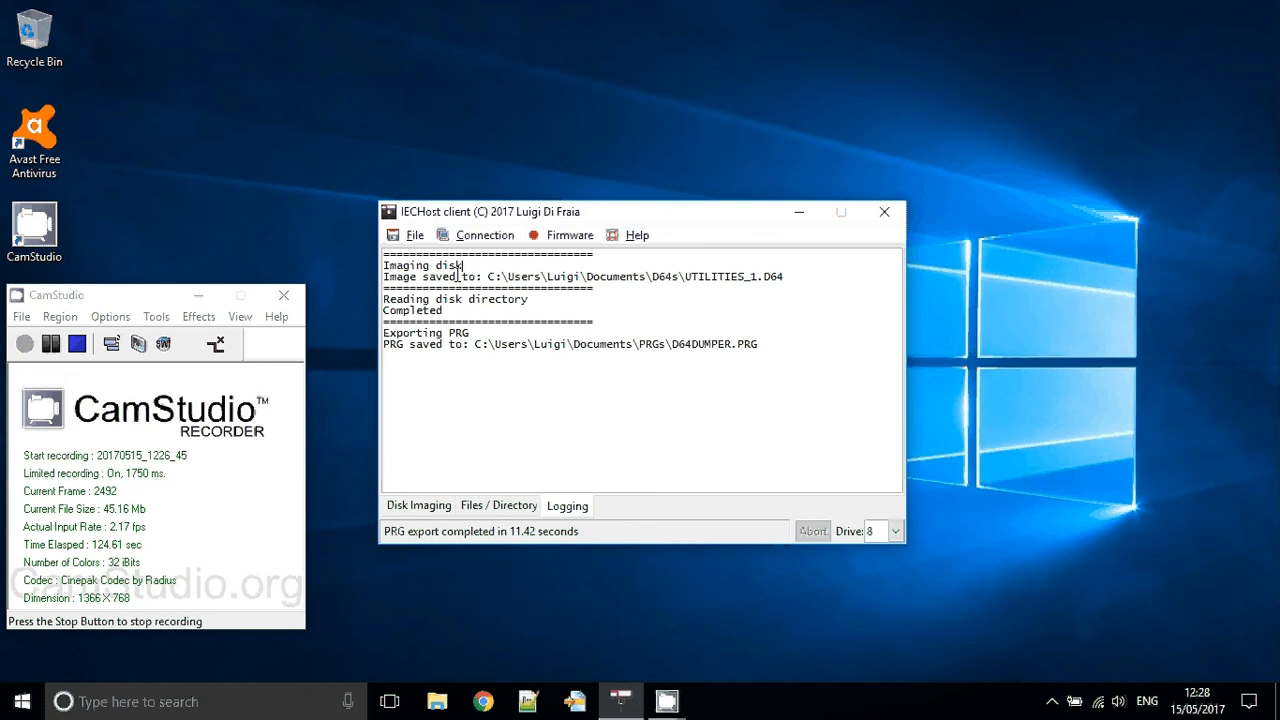
pyautogui.click(418, 504)
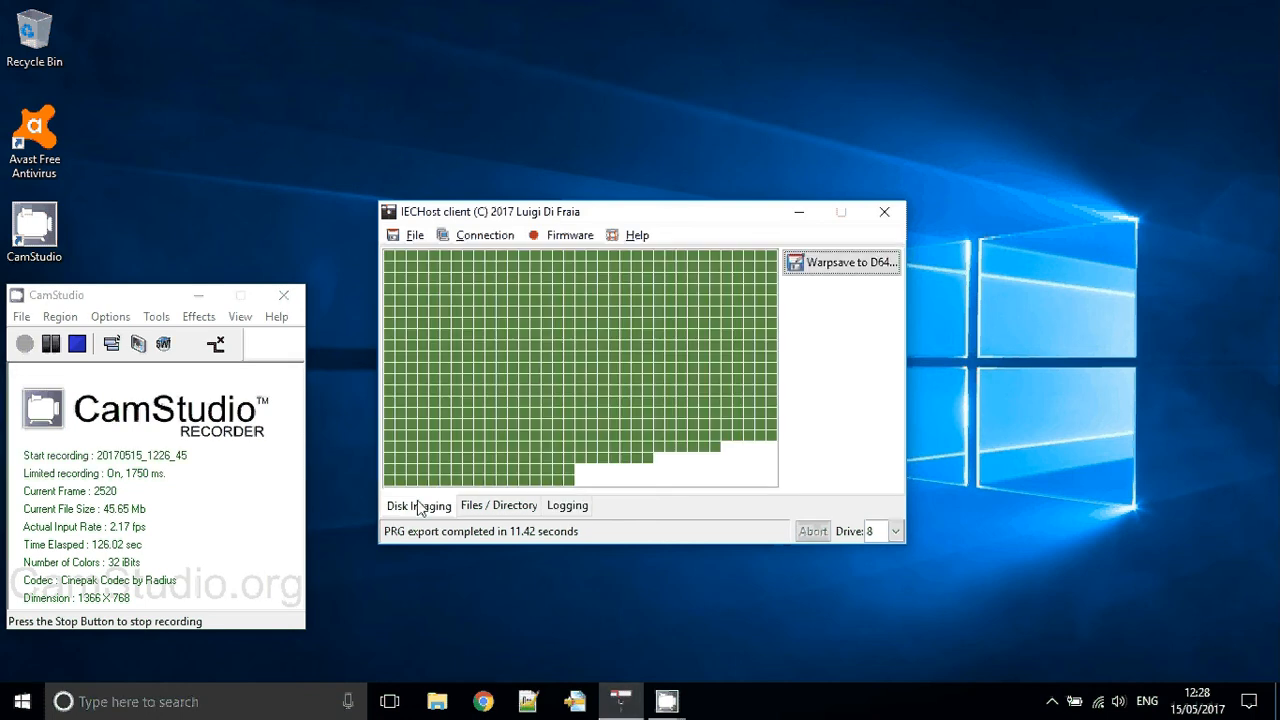
# Show the About window with version 1.11 from the Help menu
pyautogui.click(636, 234)
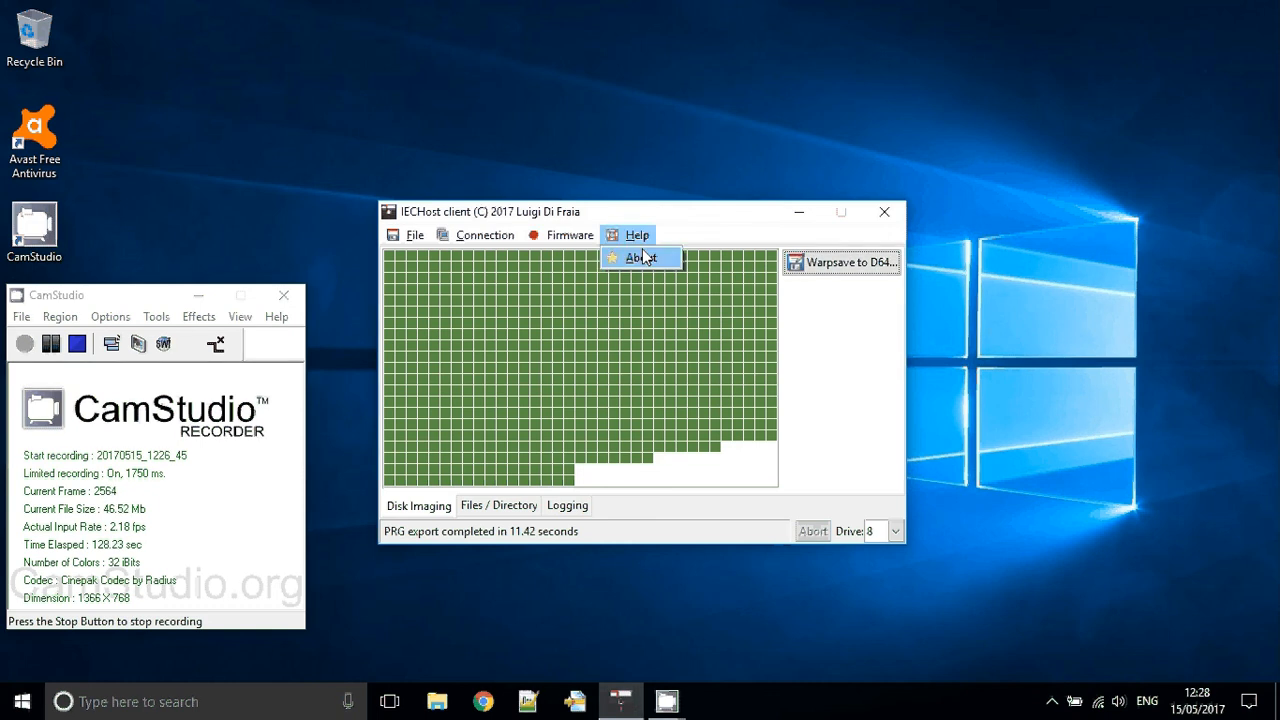
pyautogui.click(636, 256)
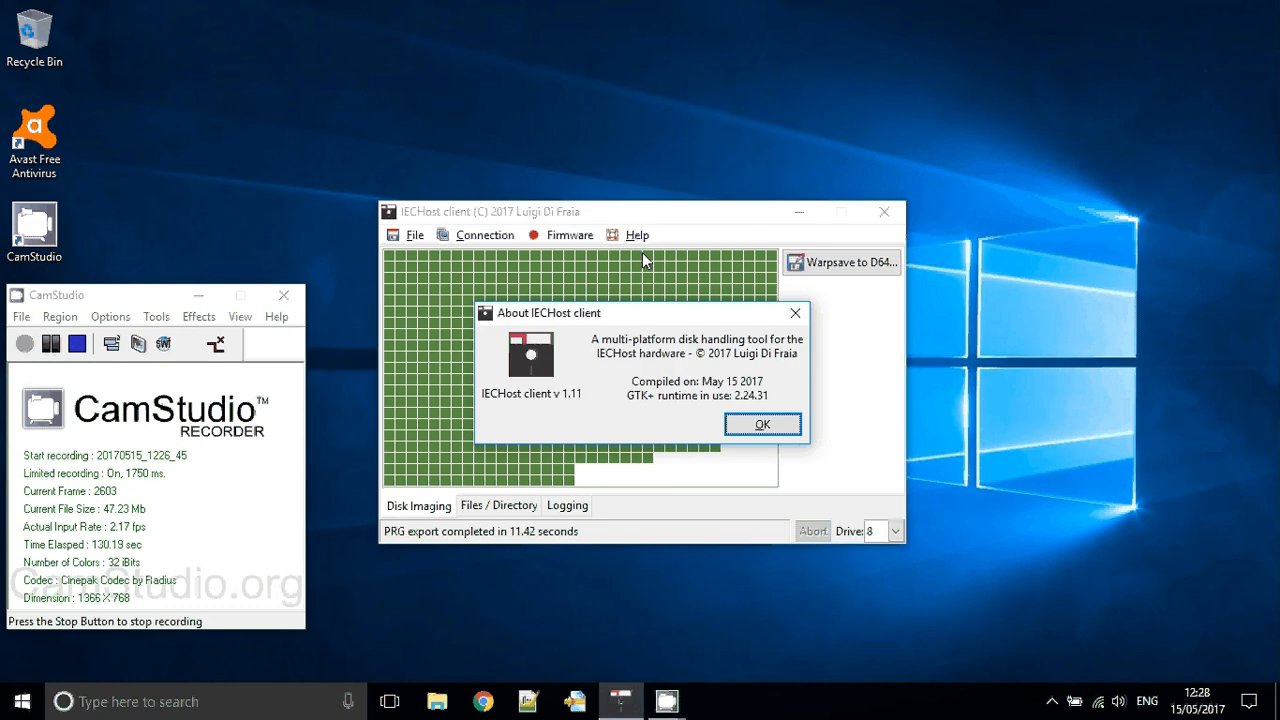